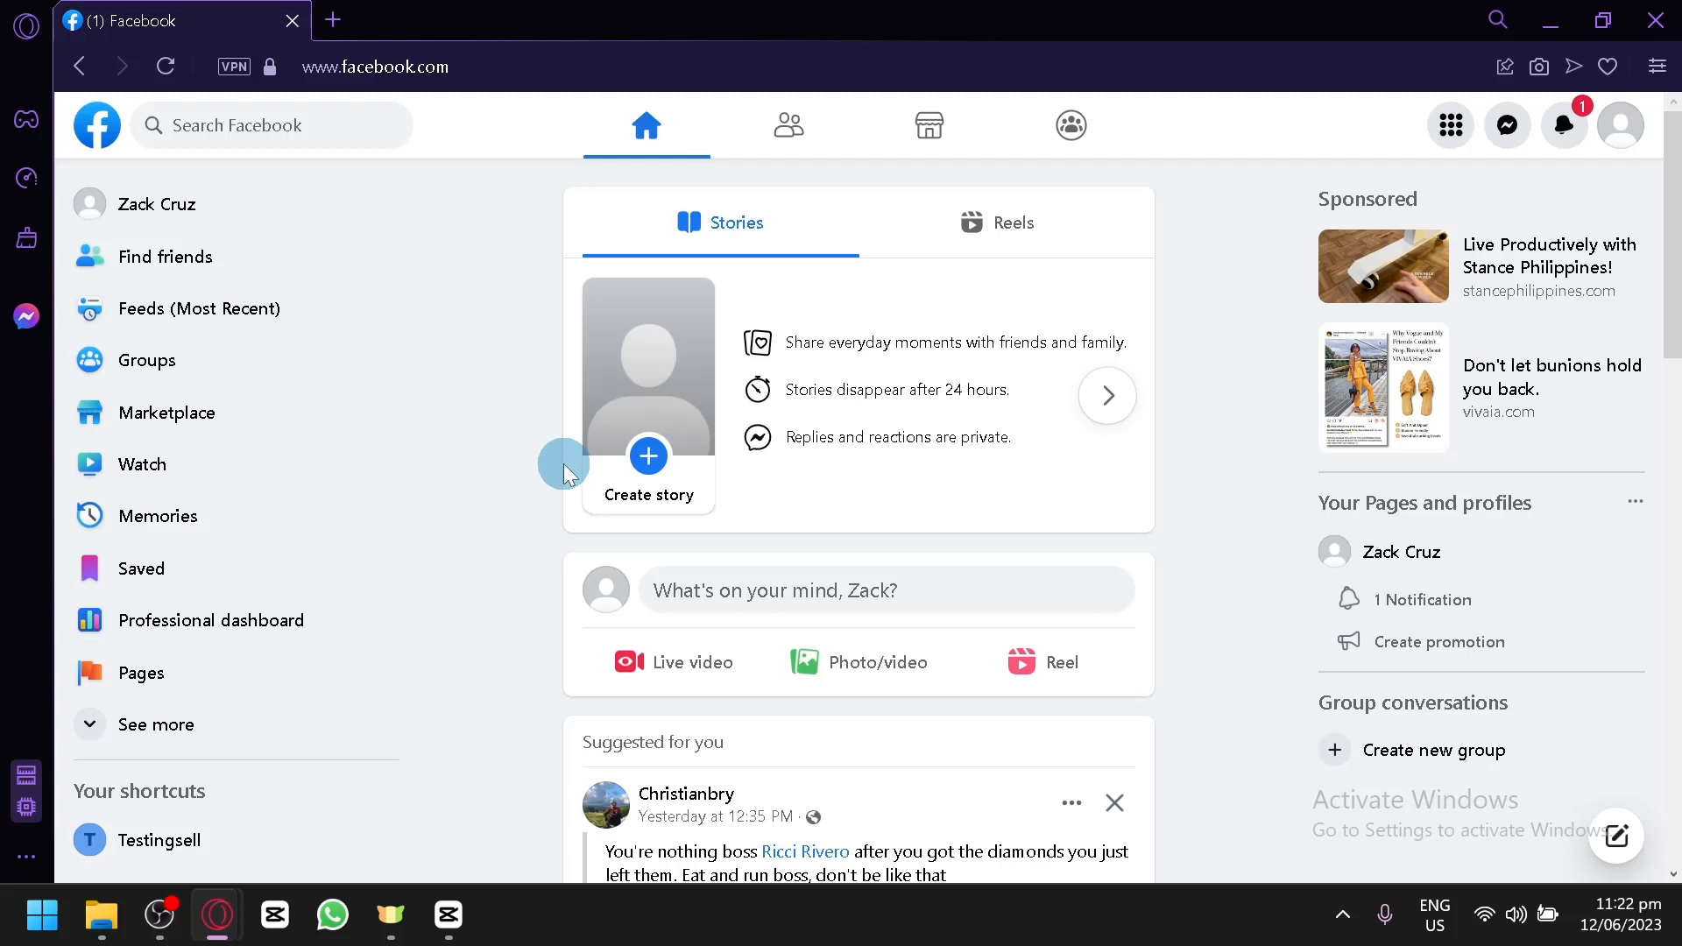
mouse_move(1460, 184)
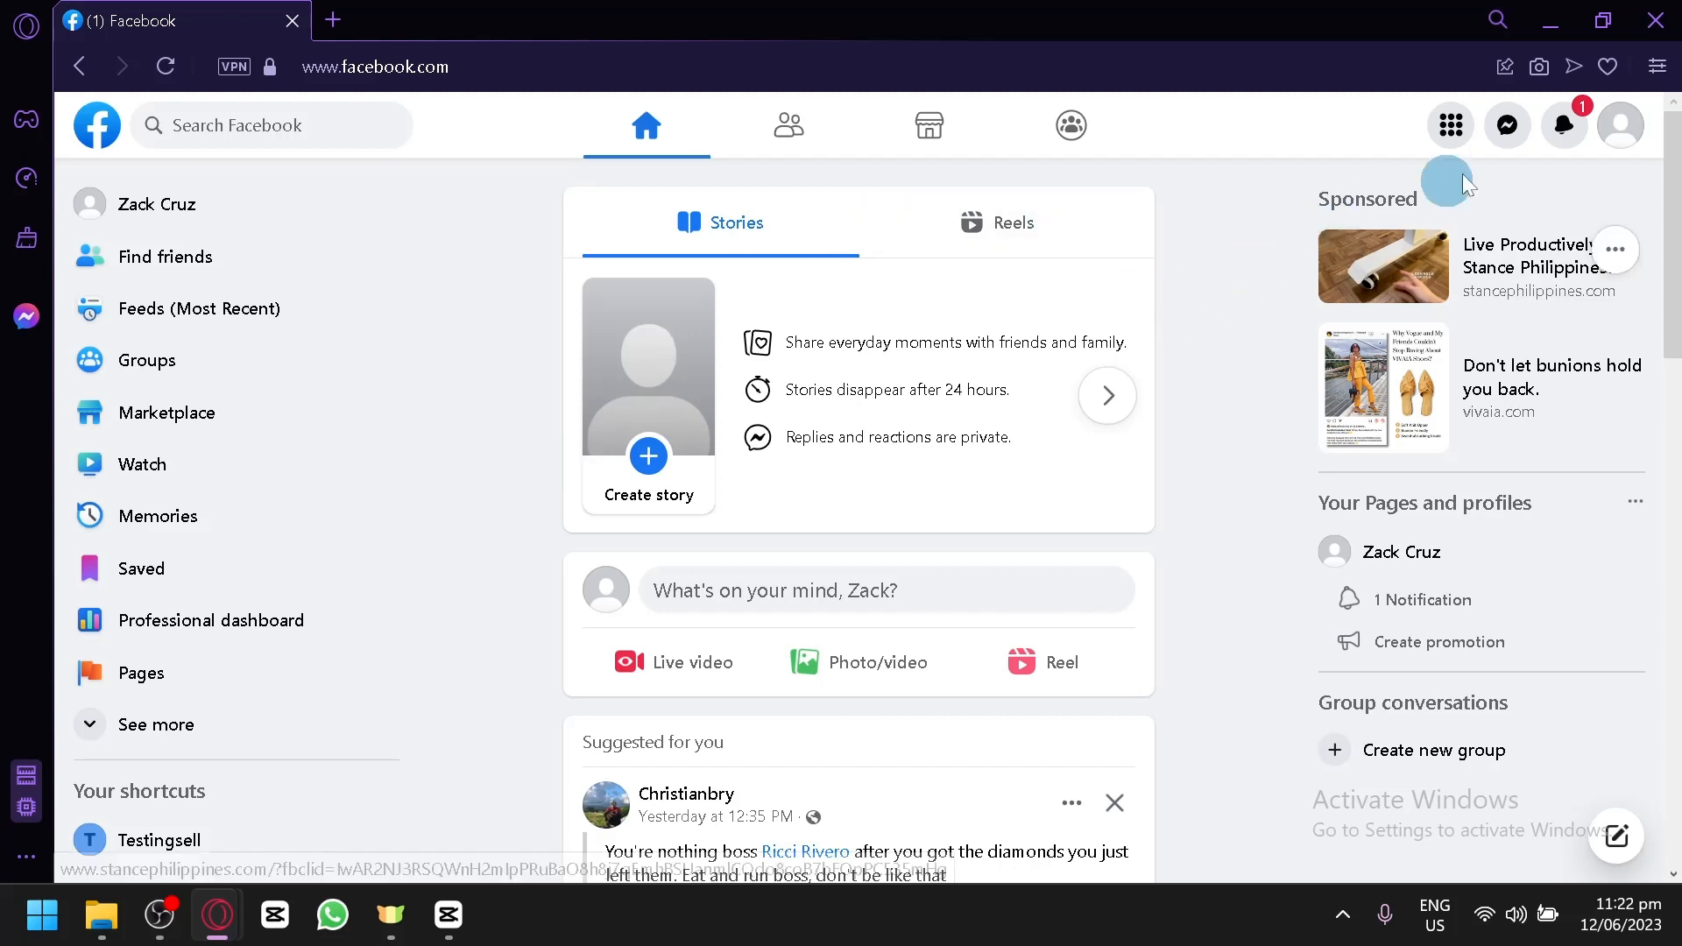
From the account menu, go to Settings & privacy and enter Accounts Center
click(1621, 125)
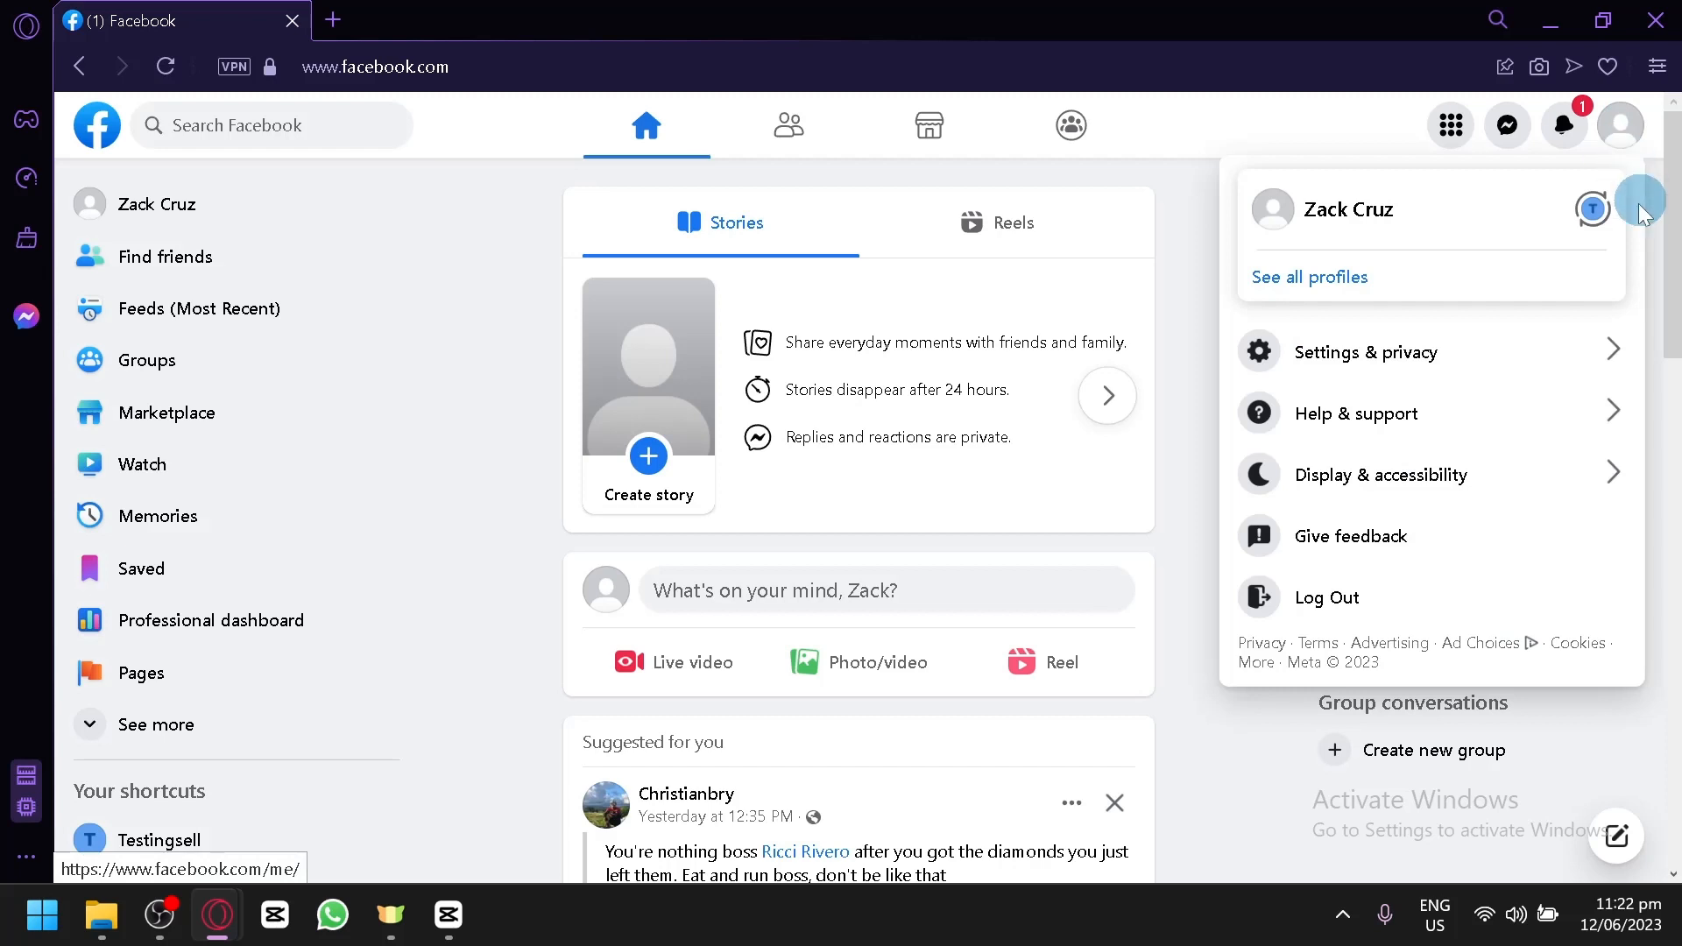
click(1365, 351)
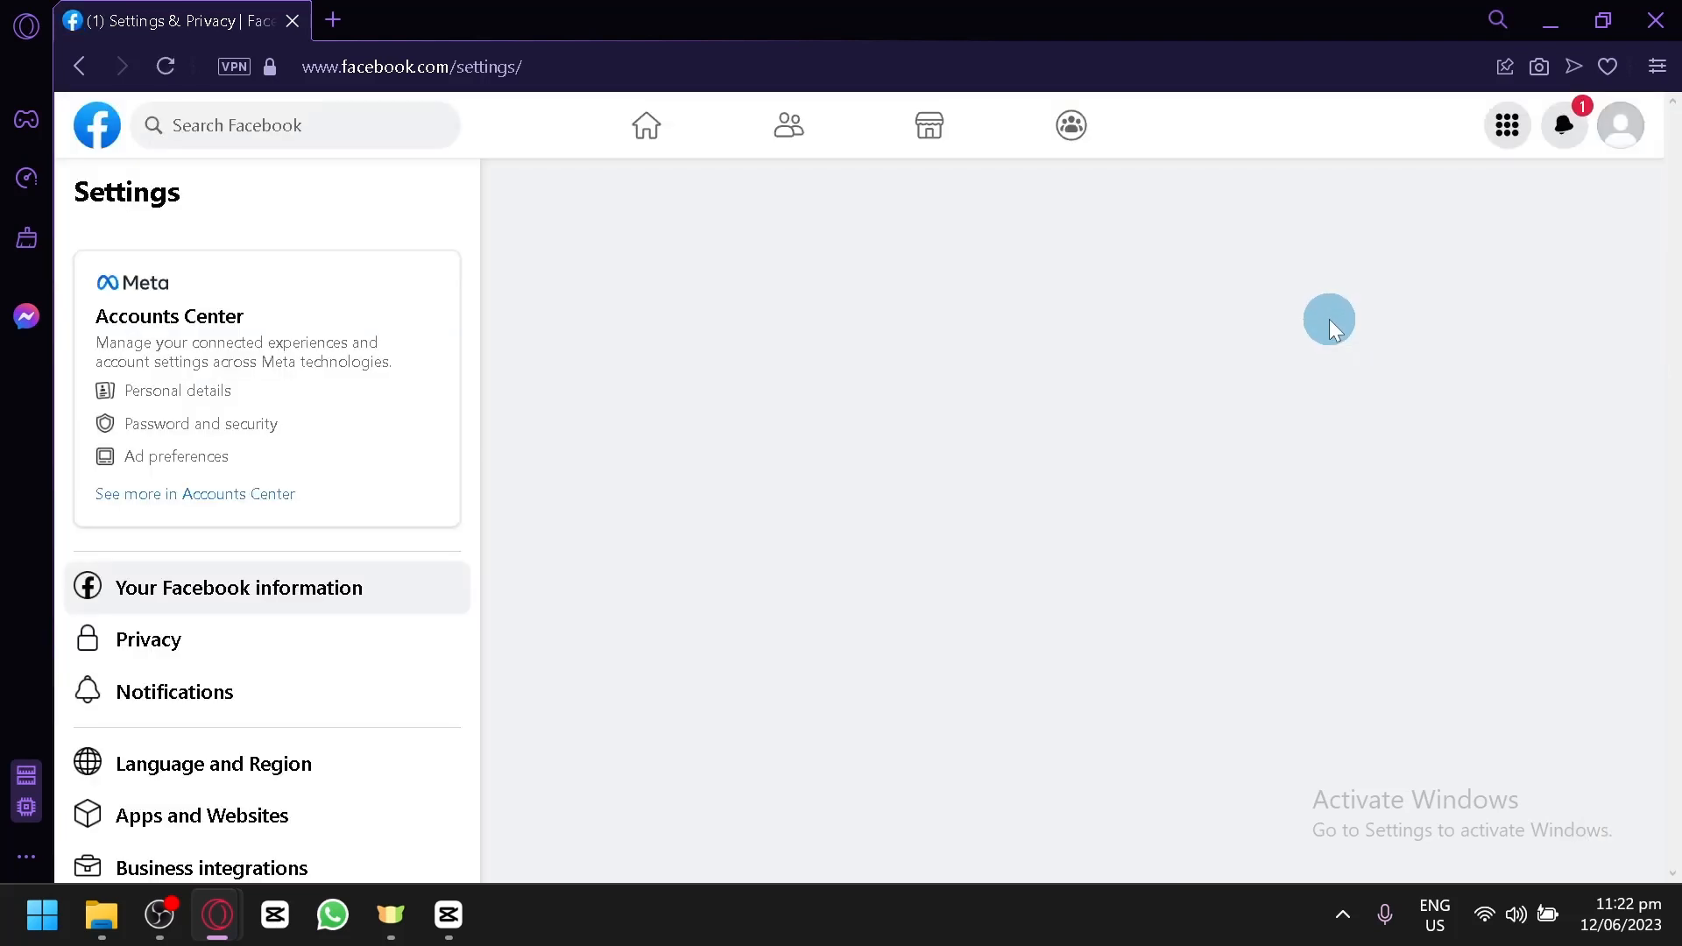
click(238, 587)
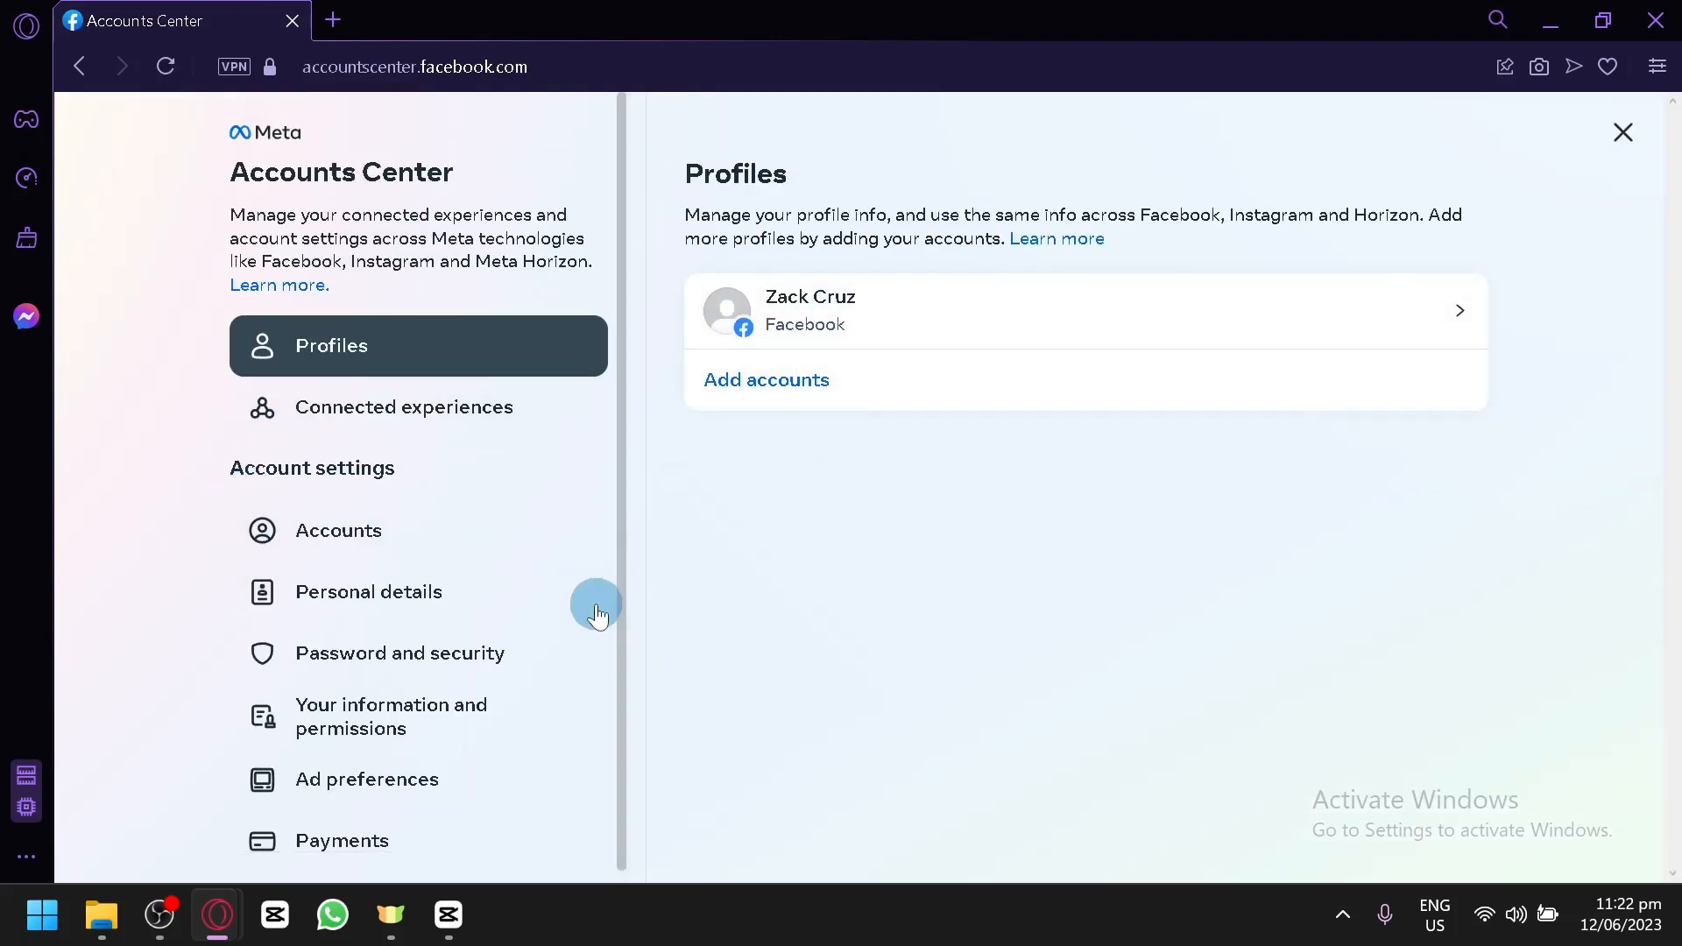
mouse_move(643, 469)
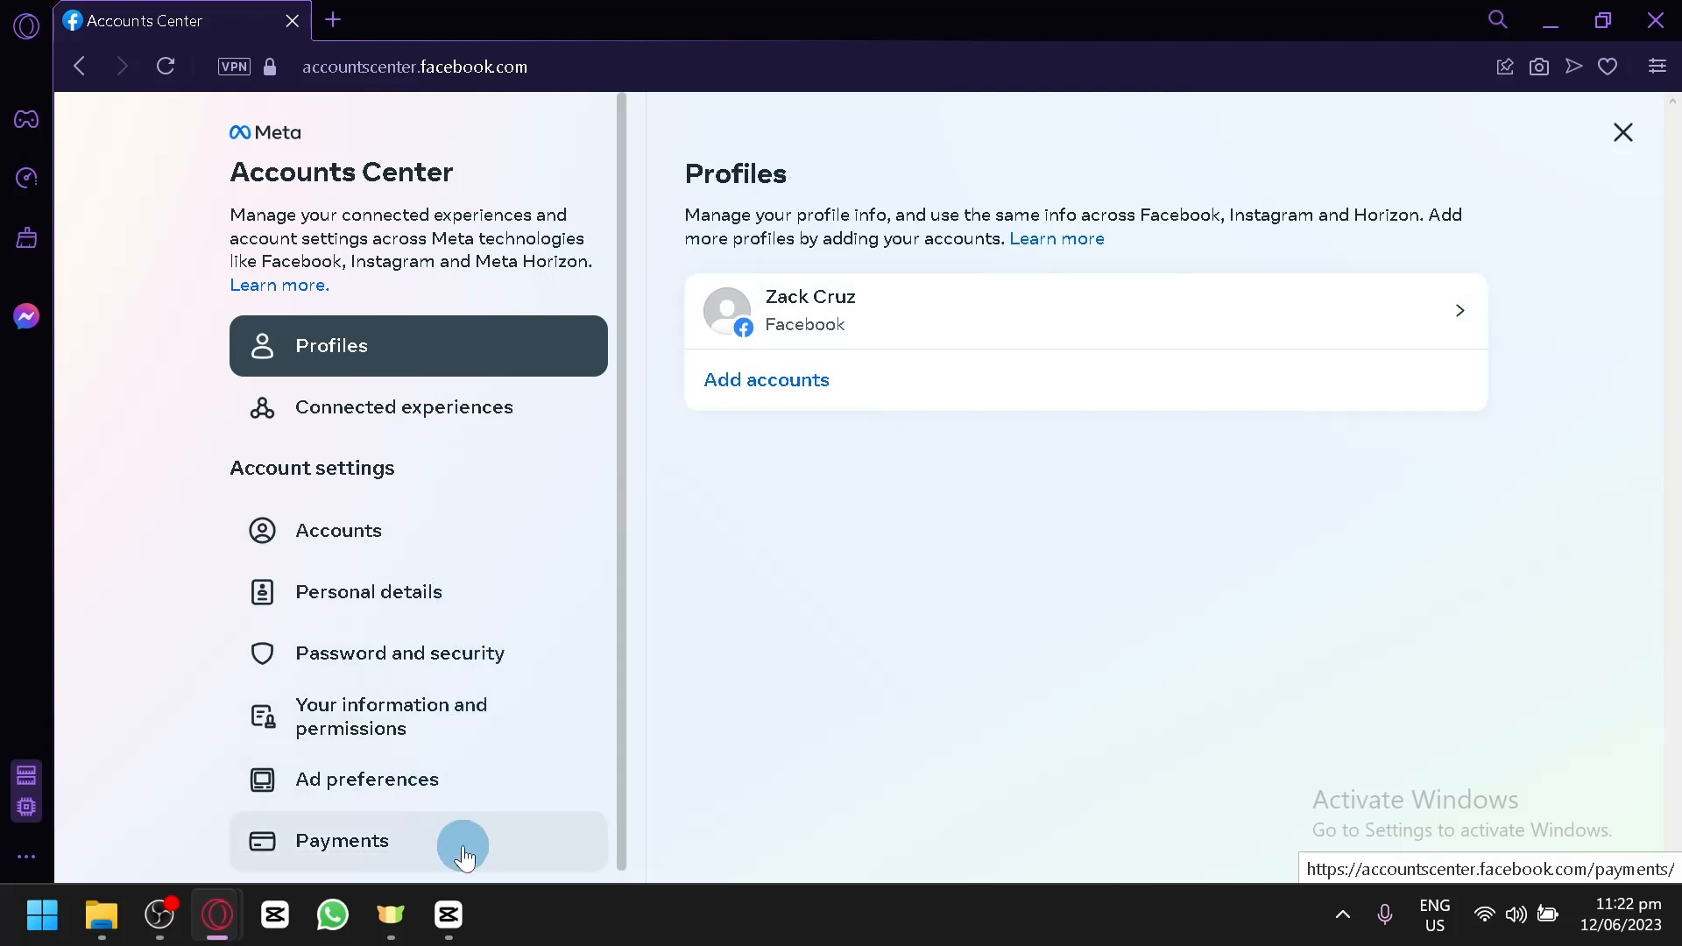
Show the Payments section listing Ads payments and Meta Pay
click(342, 839)
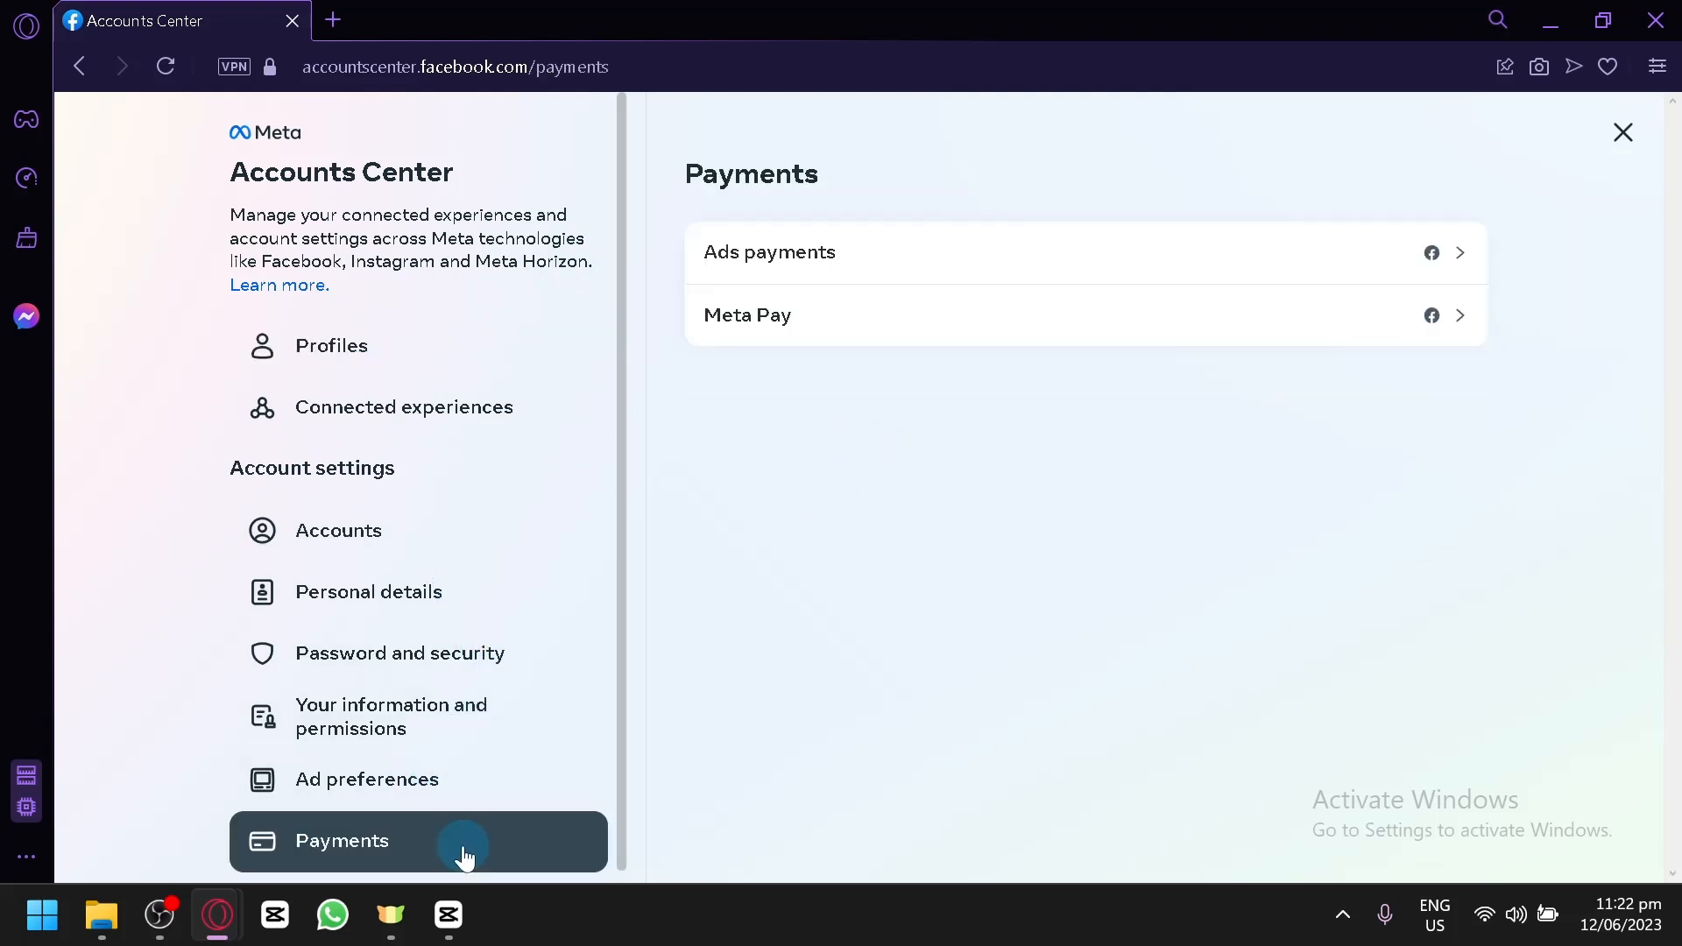
mouse_move(1006, 235)
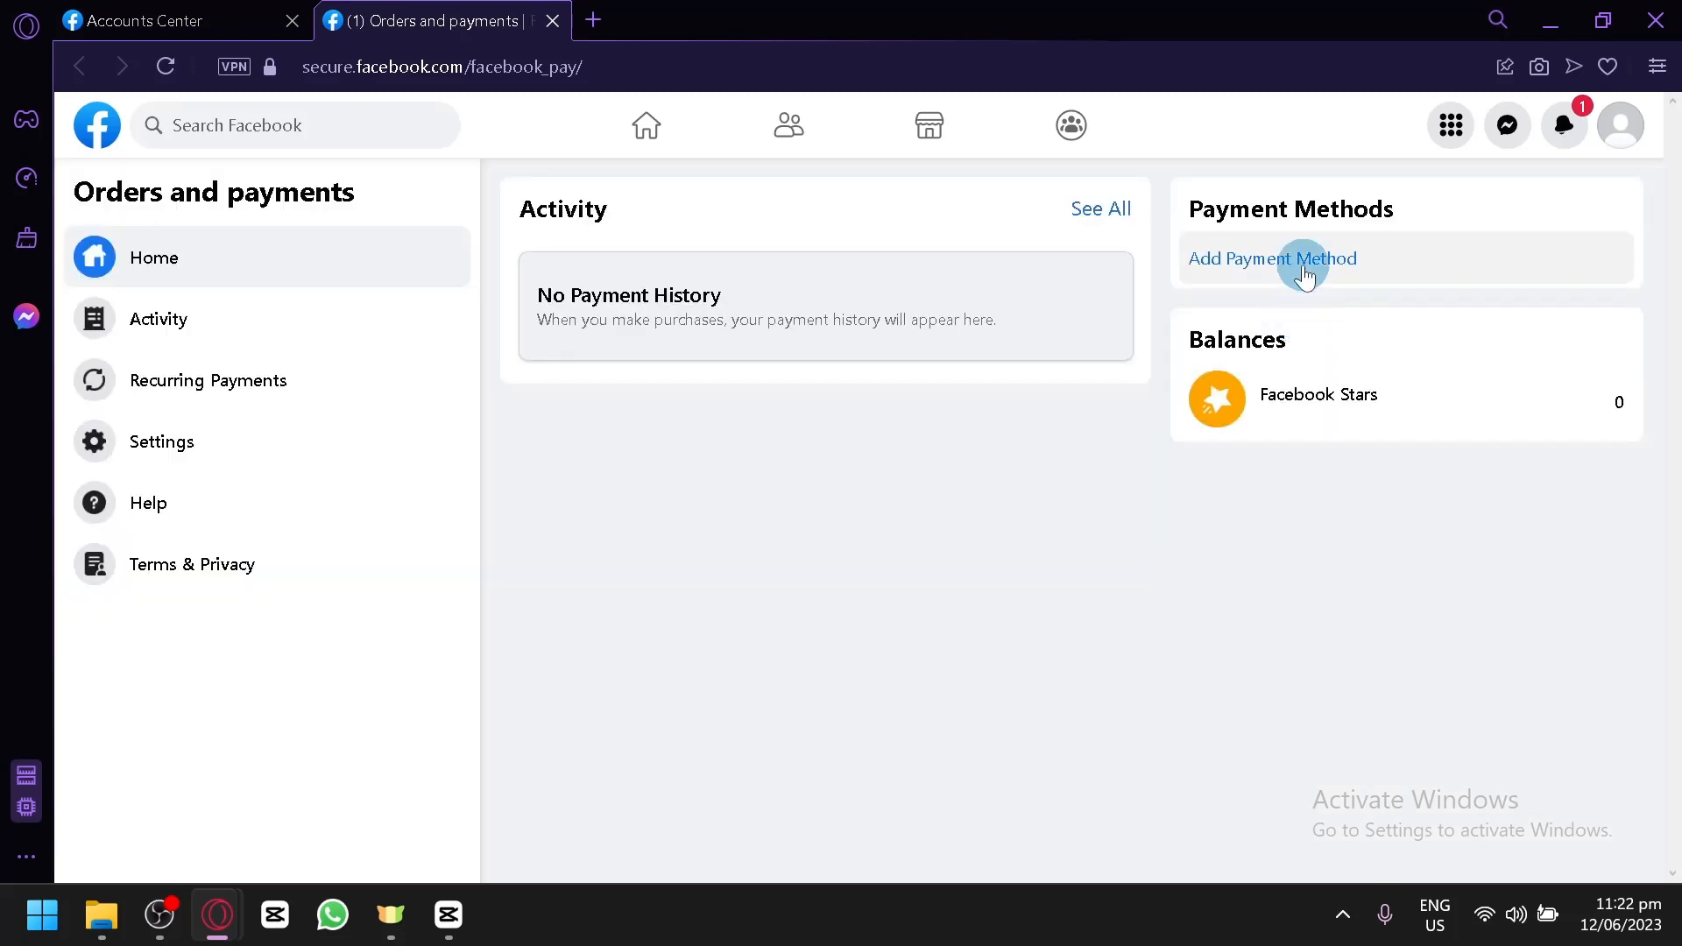
Start adding a payment method, choose Credit or Debit Card, then cancel the card form
click(1272, 259)
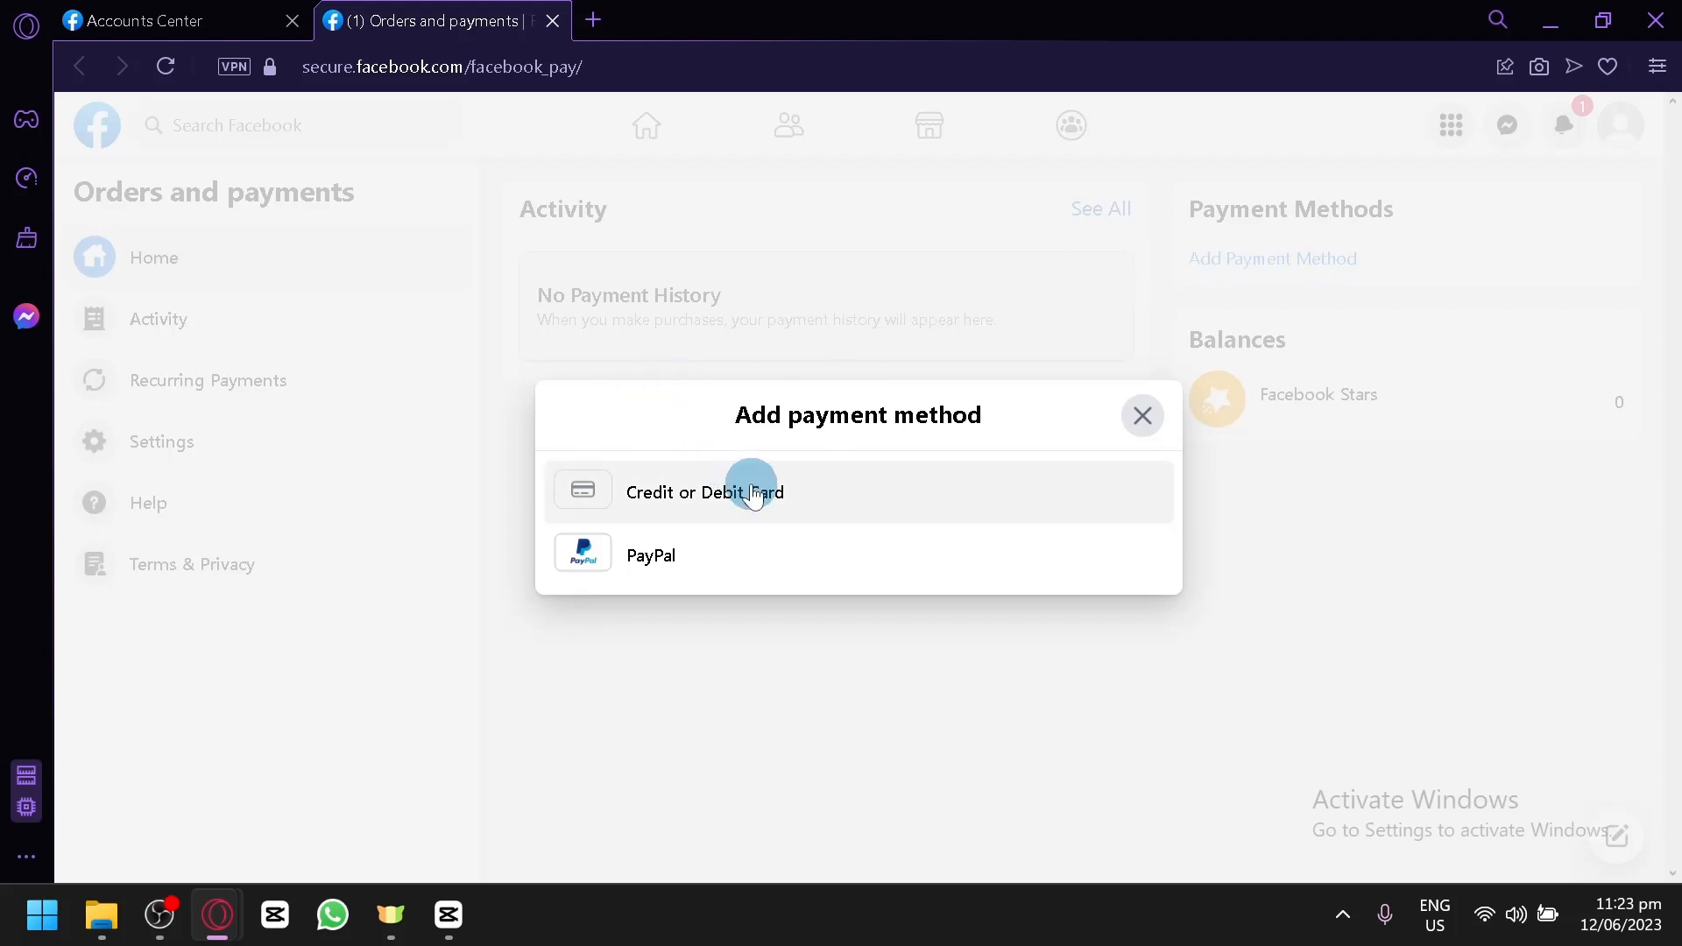
click(705, 490)
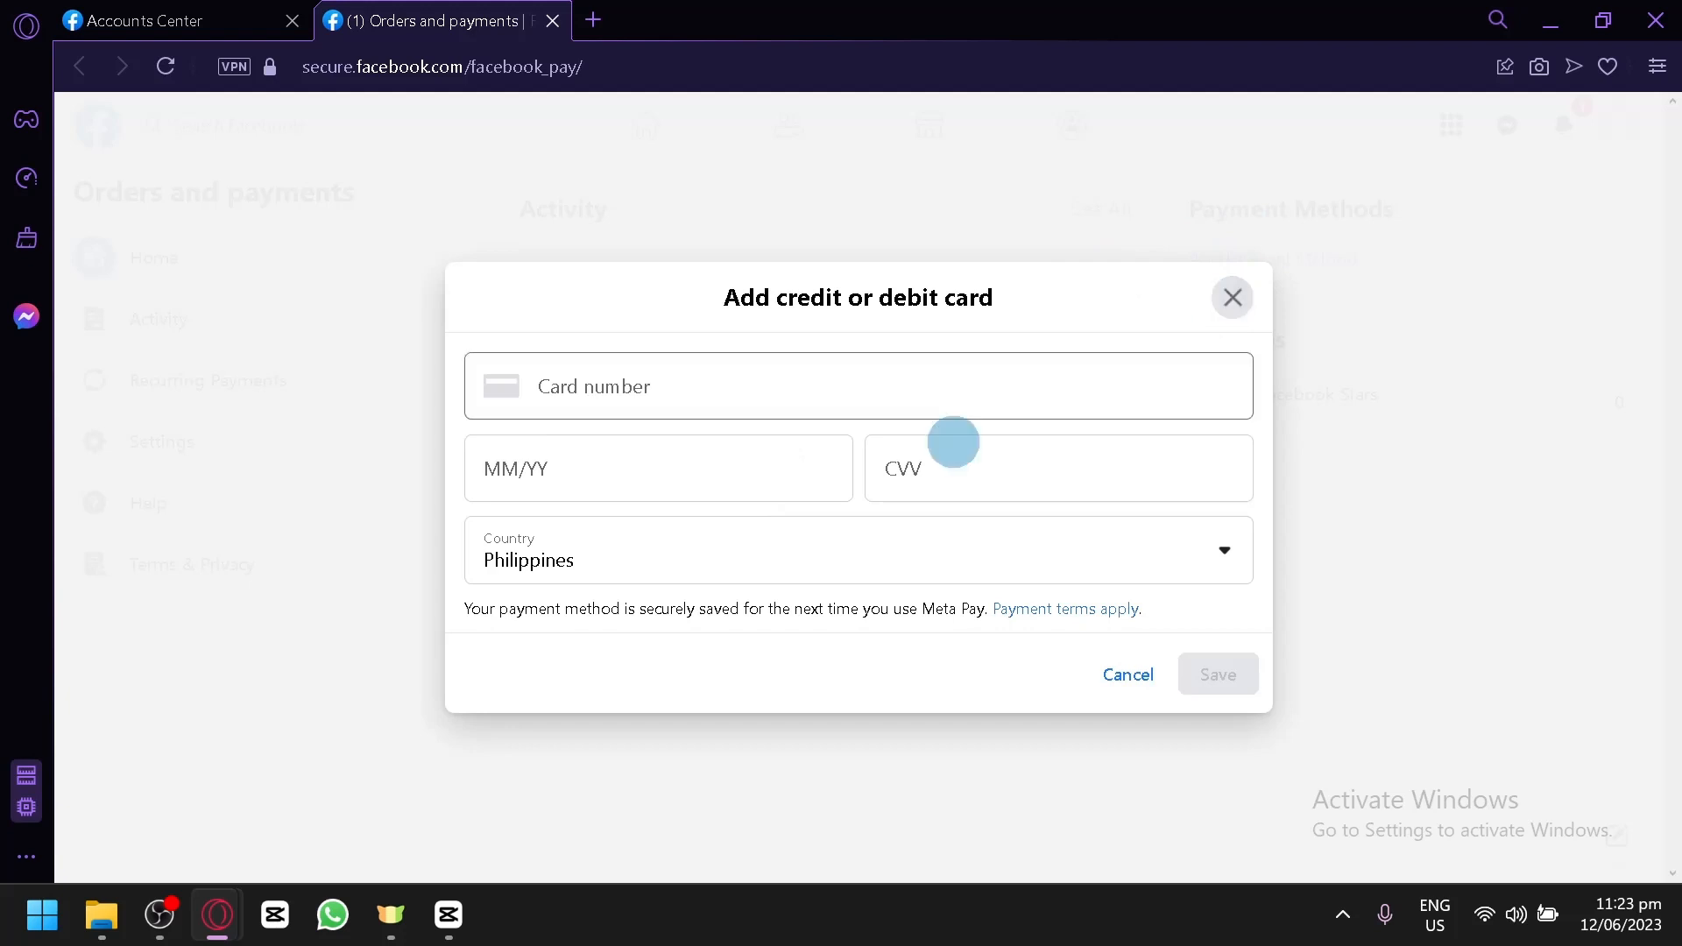
click(1232, 298)
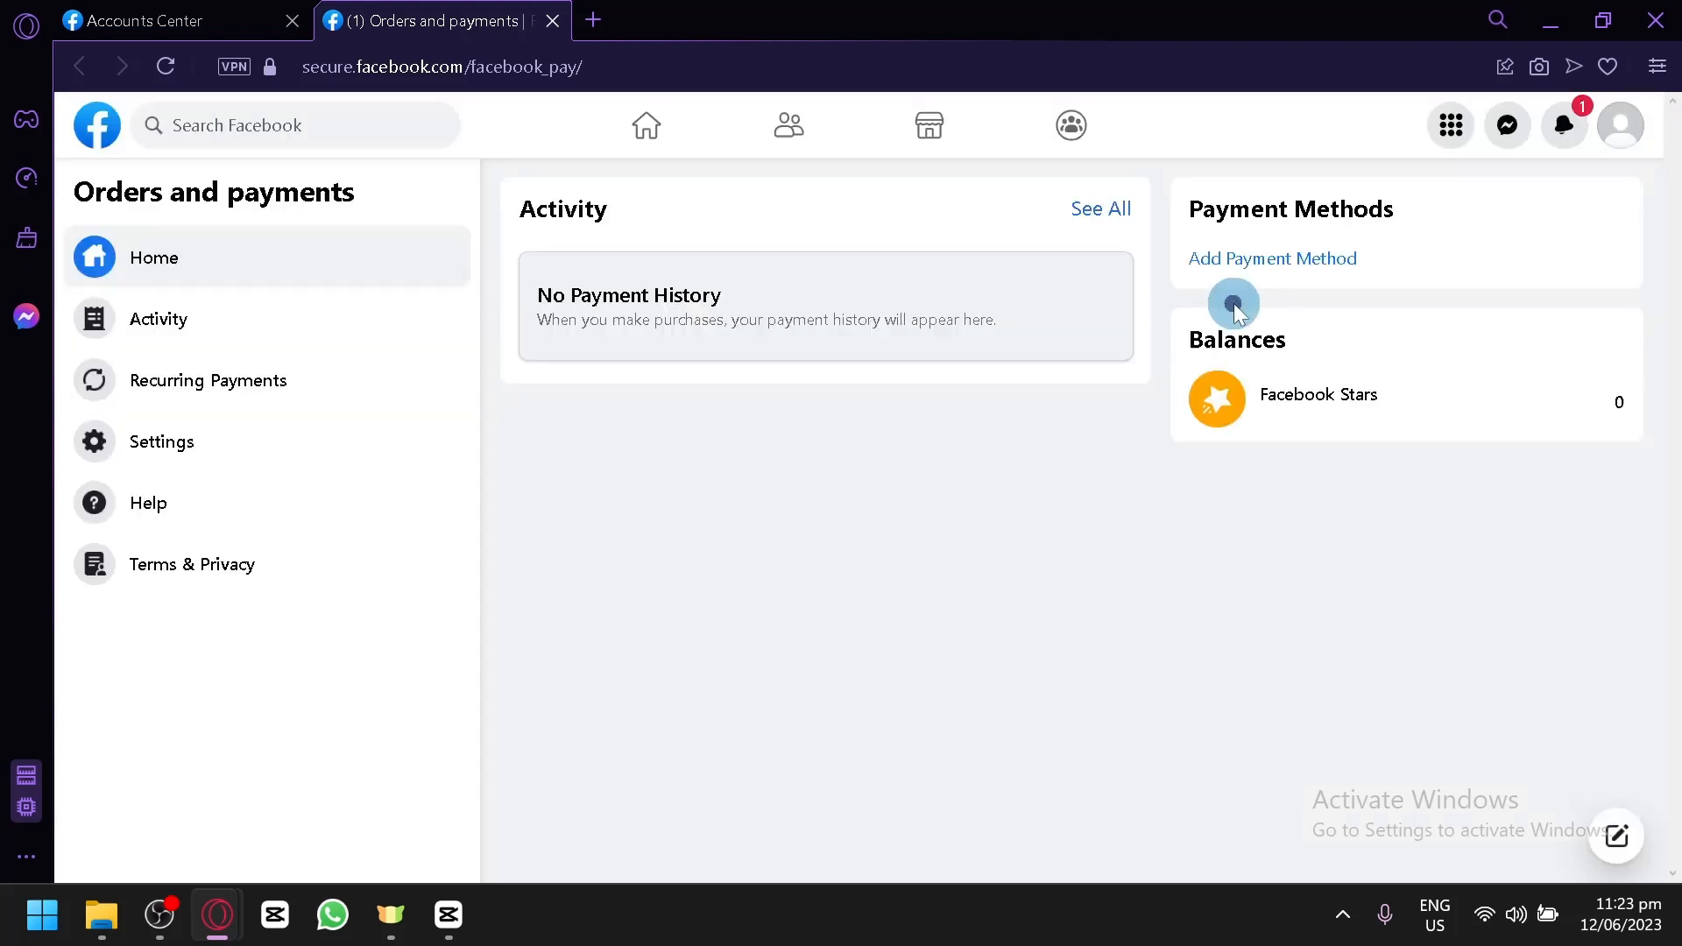
Reopen Add Payment Method, then return the first tab to Settings & Privacy
click(1272, 259)
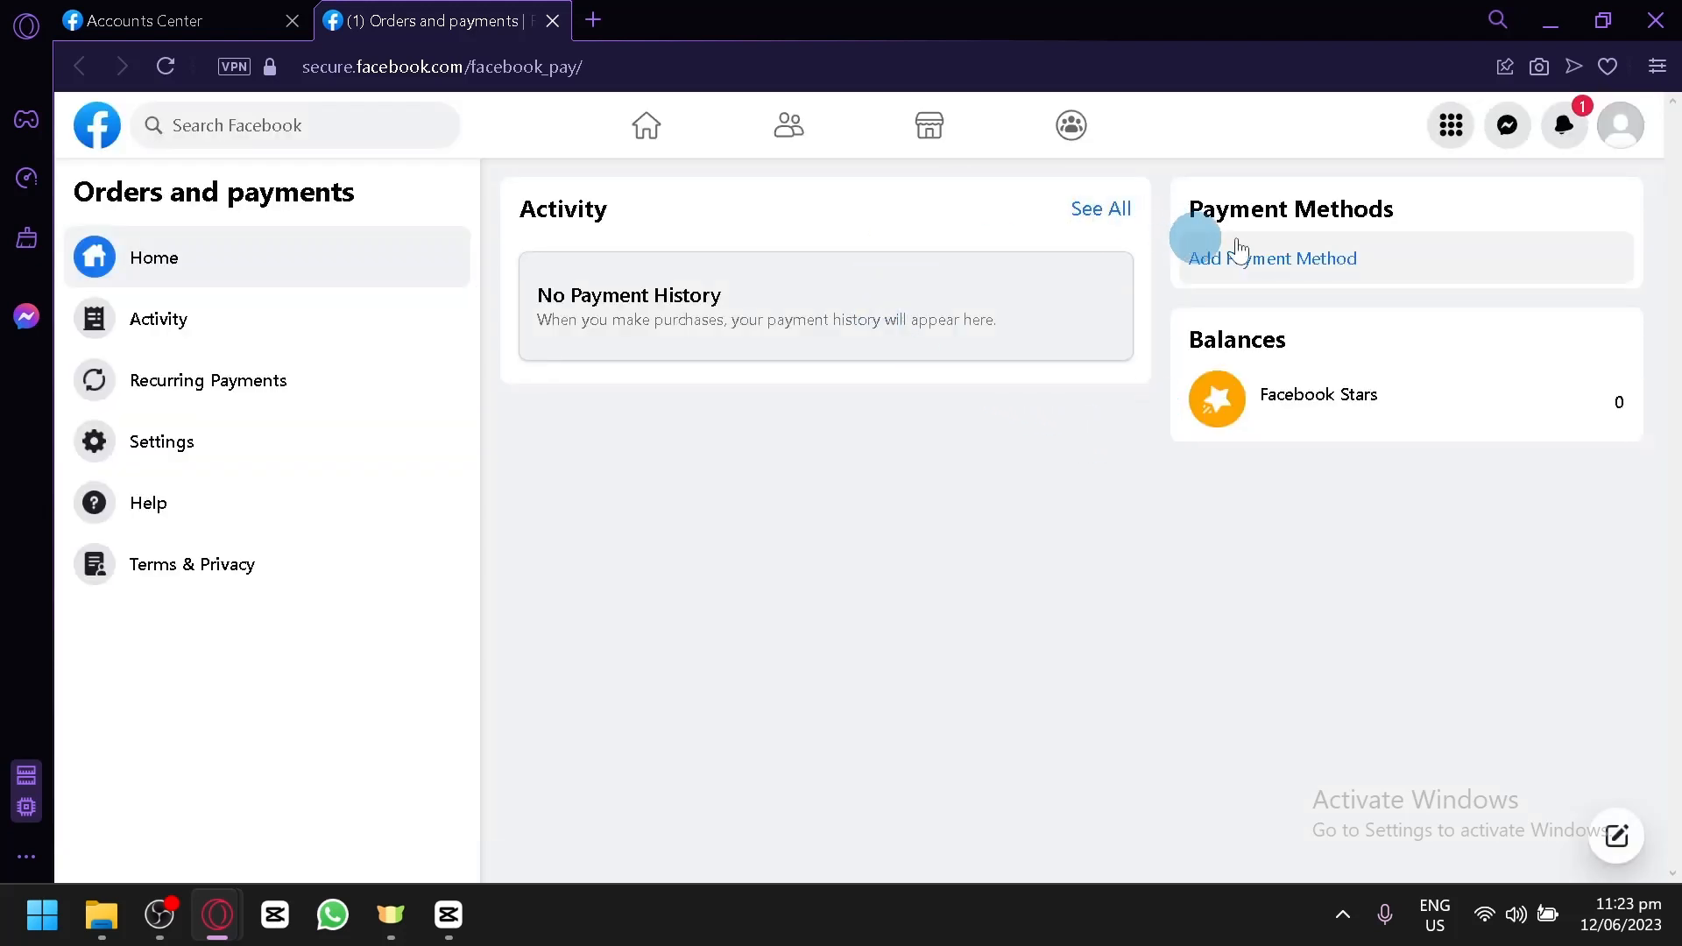
mouse_move(996, 556)
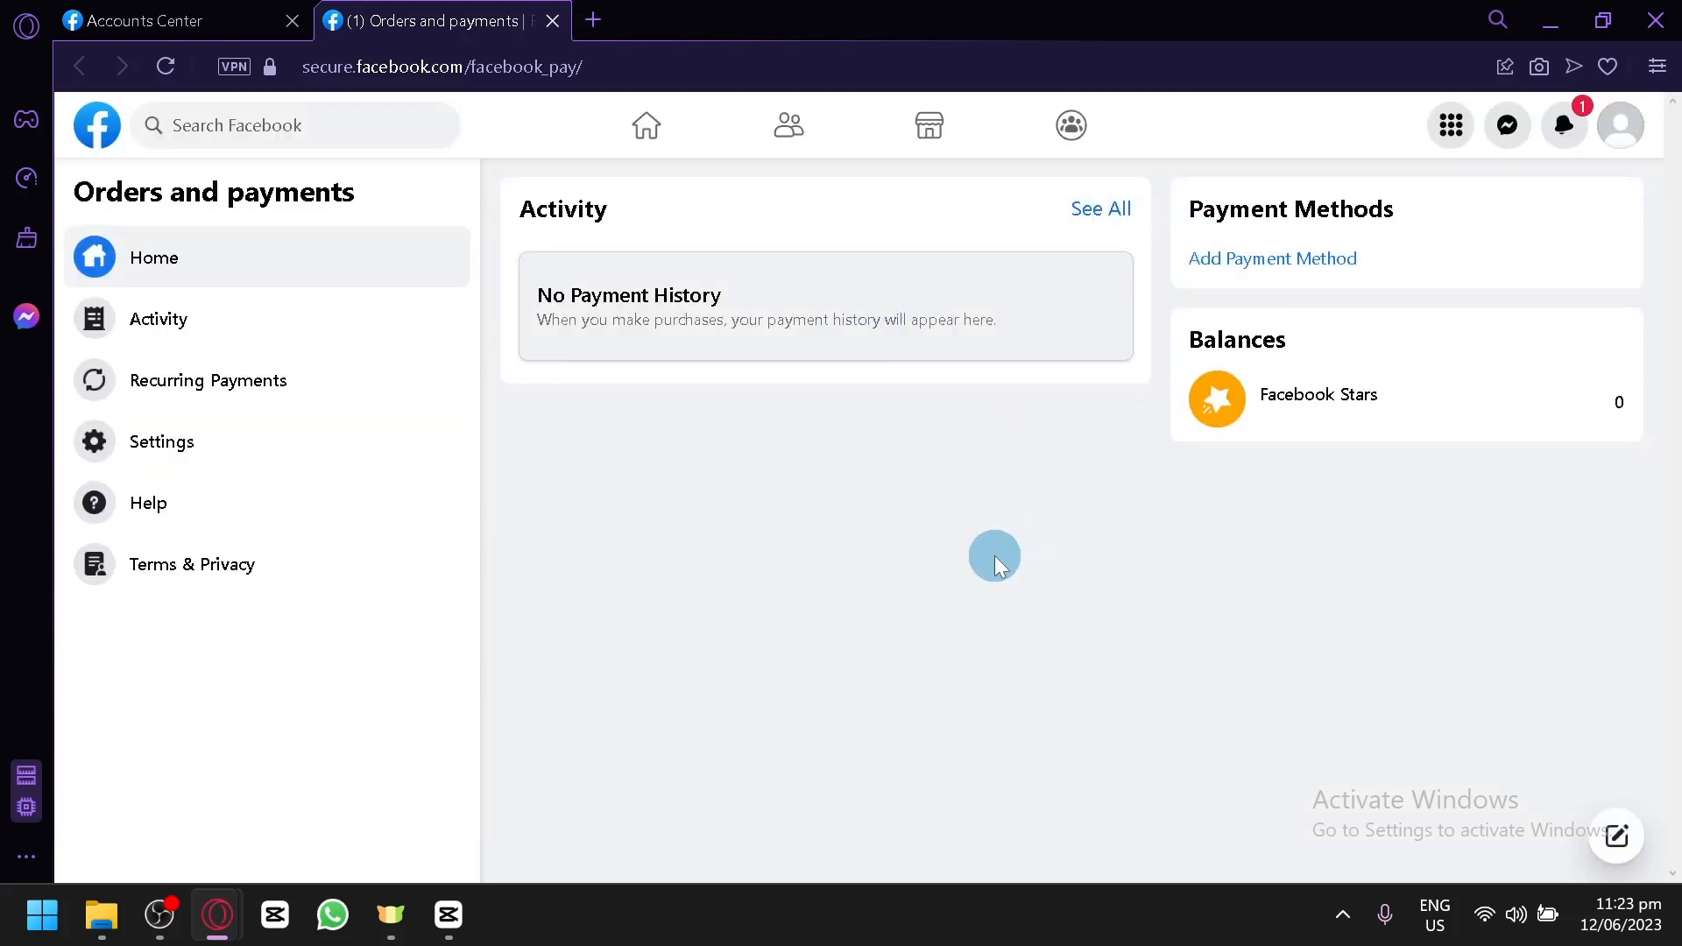
click(161, 21)
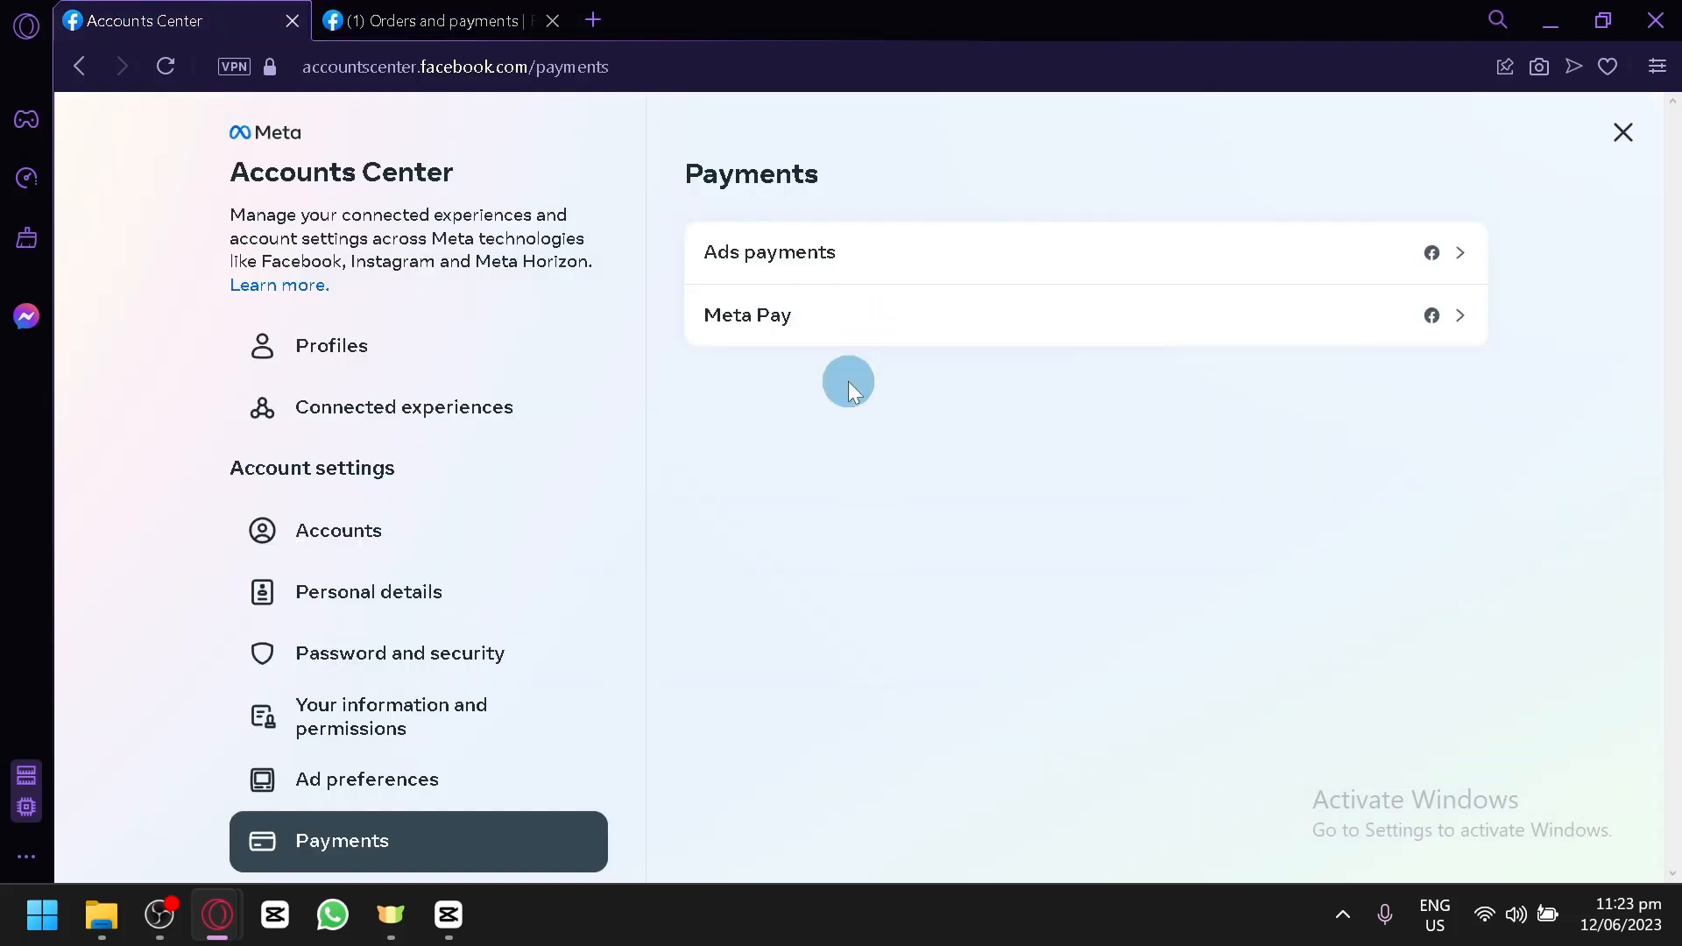
click(1623, 131)
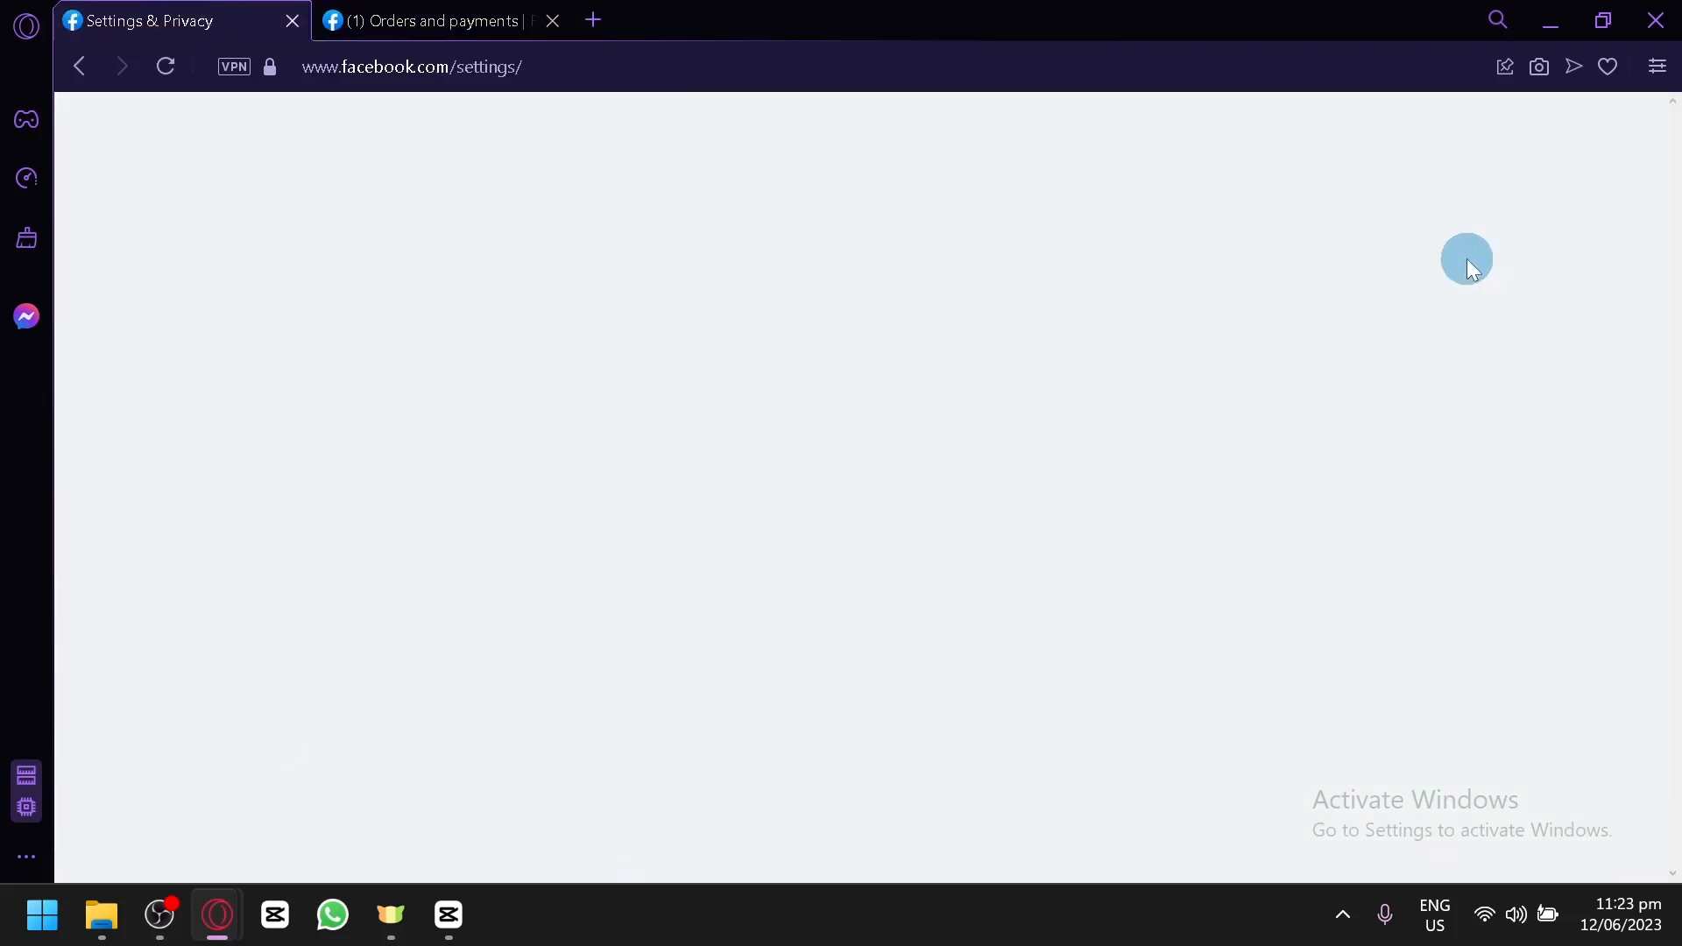